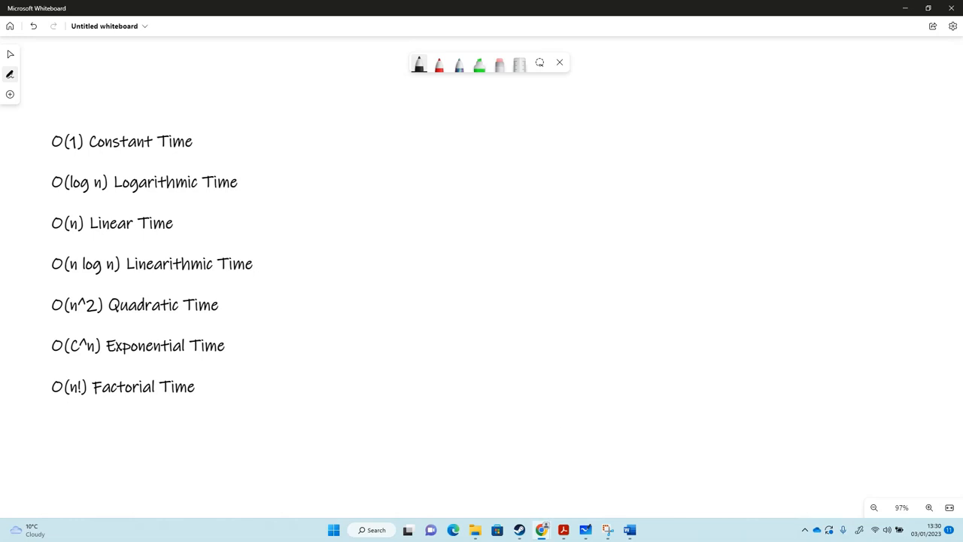
mouse_move(416, 73)
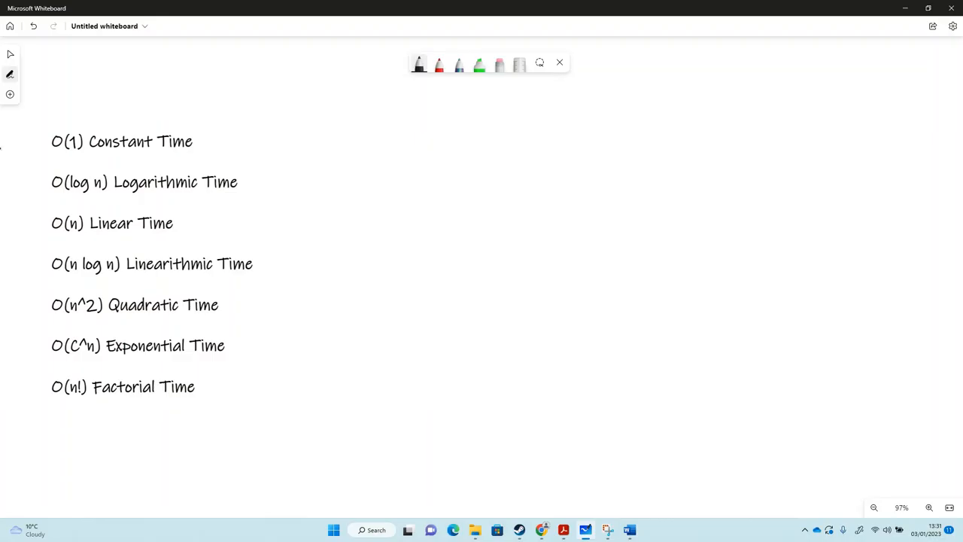
- Draw a dash after O(1) Constant Time and handwrite 'Access one item in an array'
left_click_drag(217, 141, 244, 141)
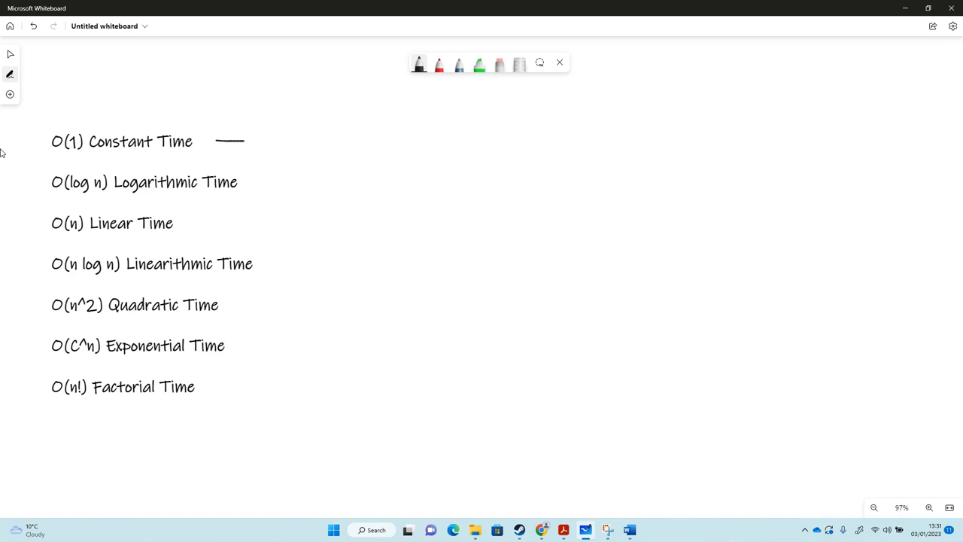
left_click_drag(216, 141, 256, 140)
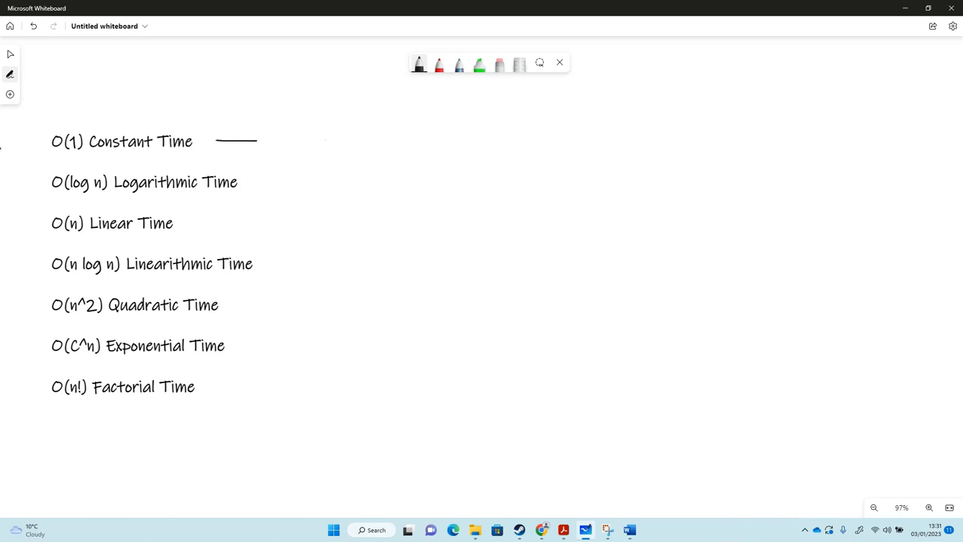
left_click_drag(292, 141, 308, 137)
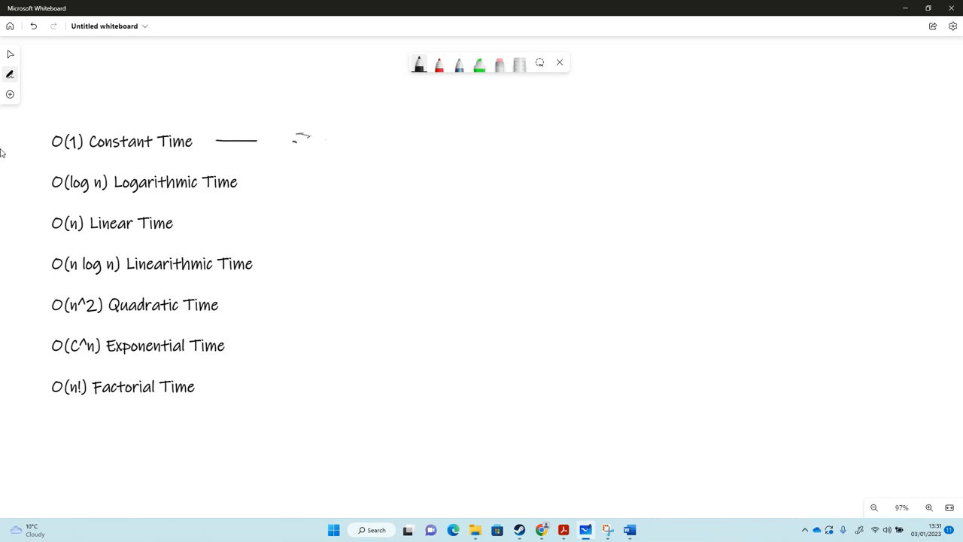
left_click_drag(292, 140, 376, 136)
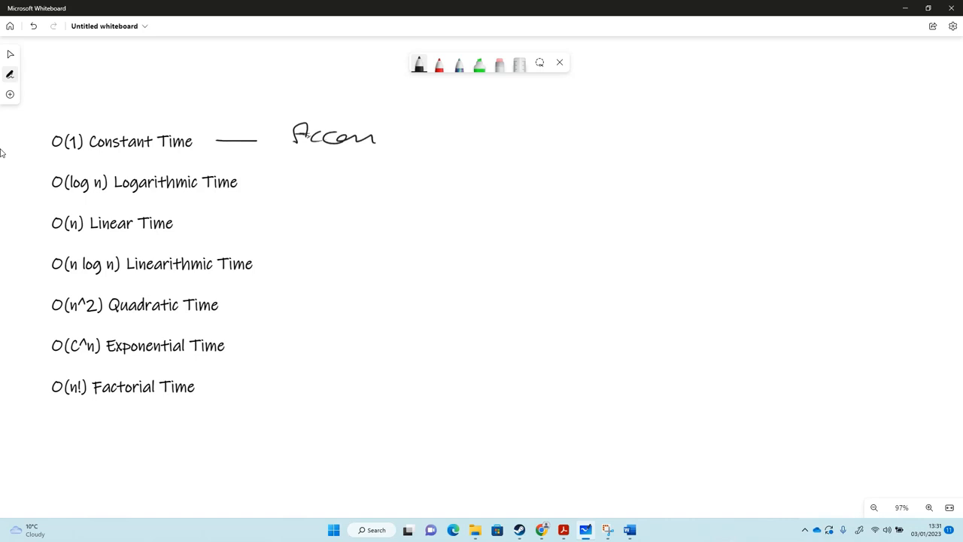
left_click_drag(387, 136, 440, 139)
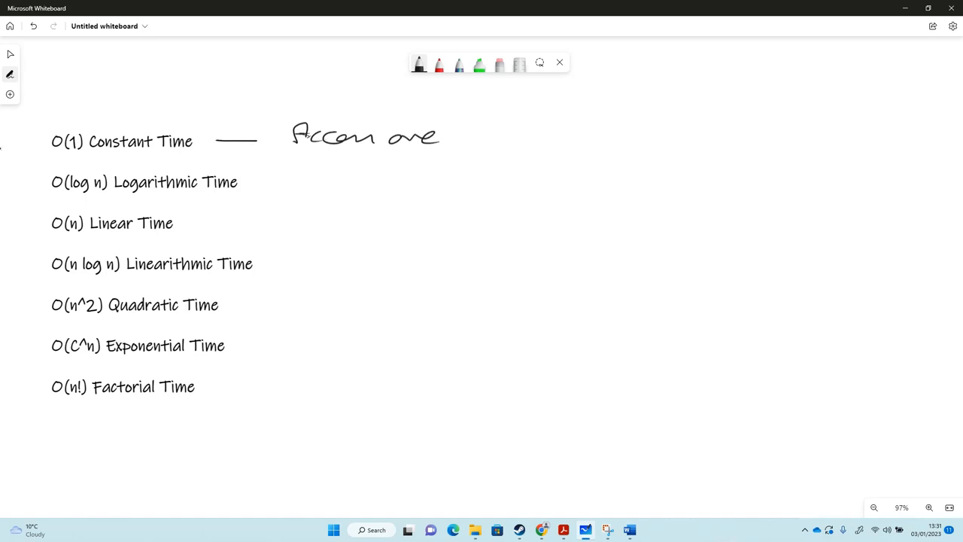
left_click_drag(451, 131, 515, 139)
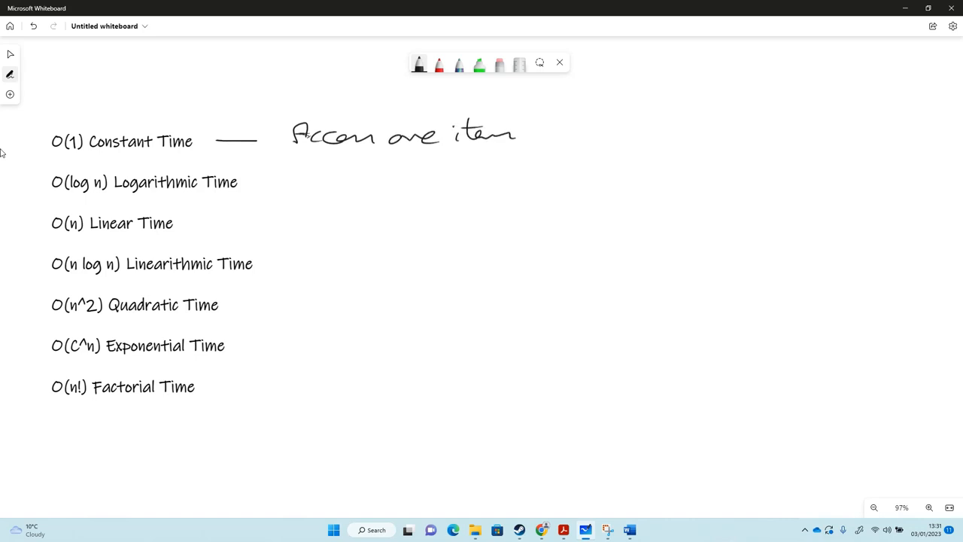
left_click_drag(526, 134, 587, 134)
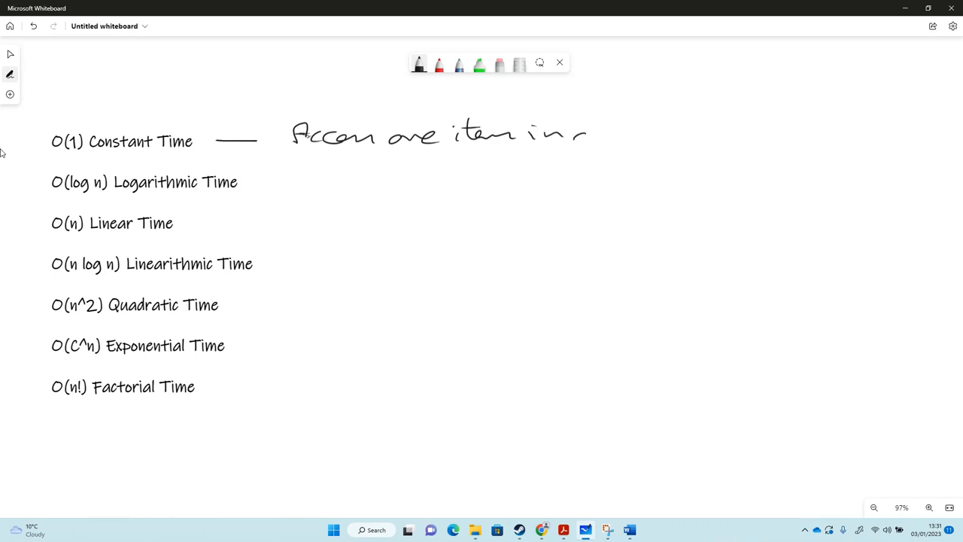
left_click_drag(572, 136, 662, 133)
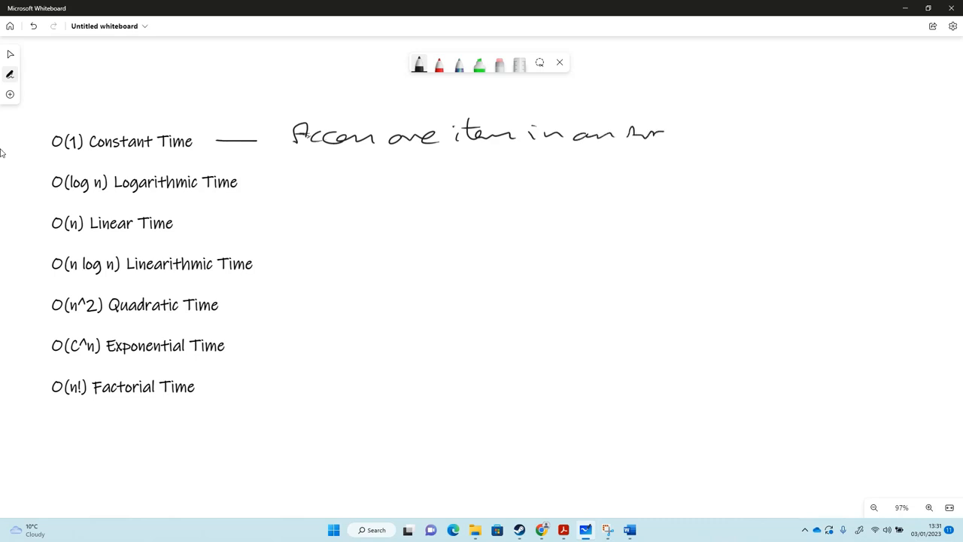
left_click_drag(628, 139, 685, 147)
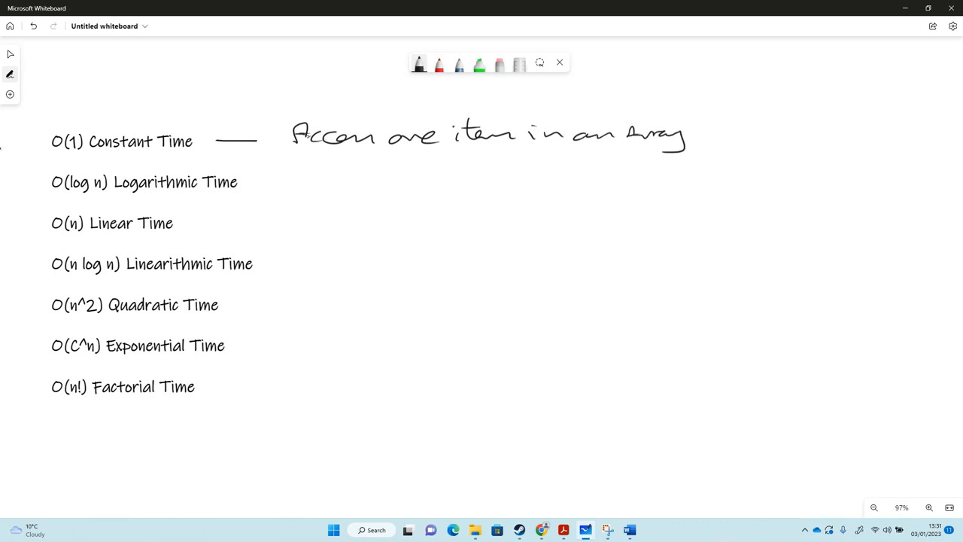
- Sketch a six-cell array to the right with indices 0–5 and values
left_click_drag(722, 139, 820, 116)
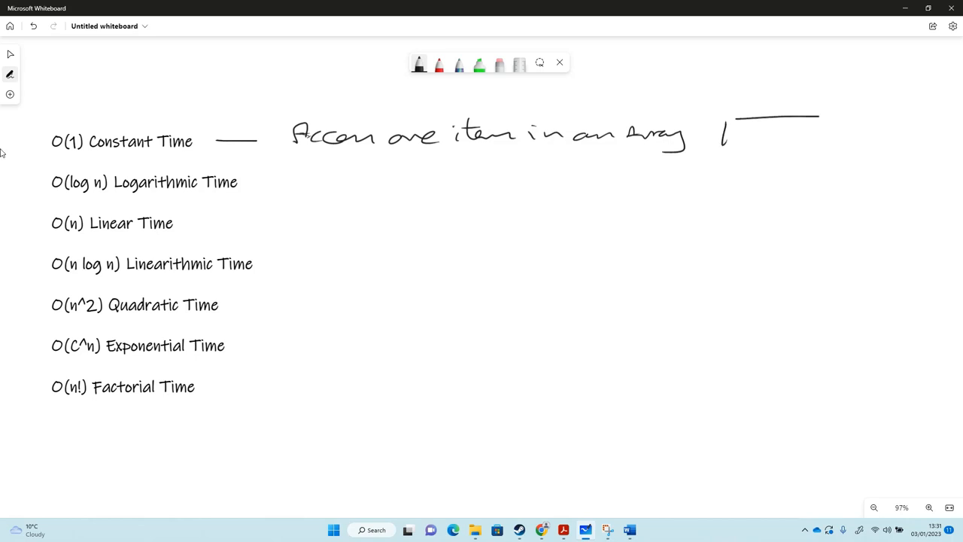
left_click_drag(726, 121, 918, 150)
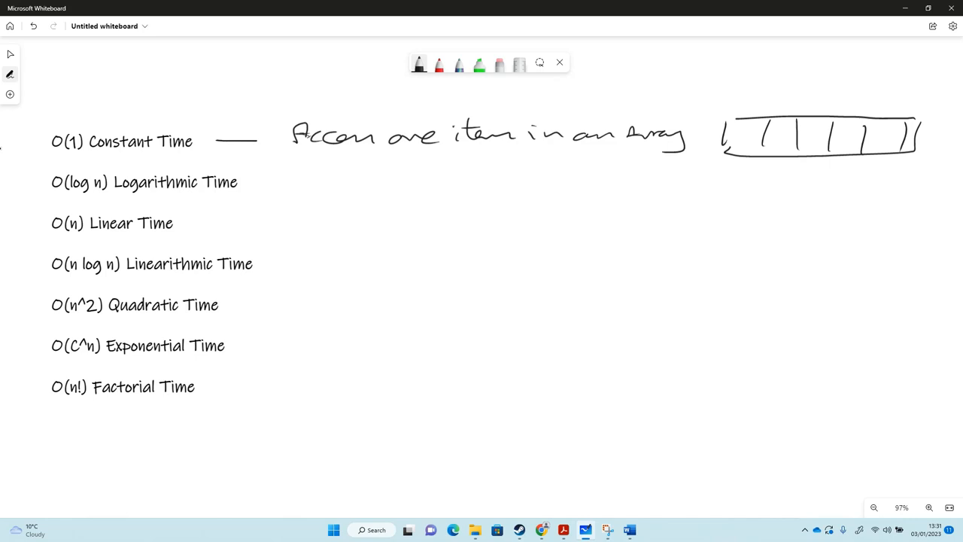
left_click_drag(737, 106, 748, 97)
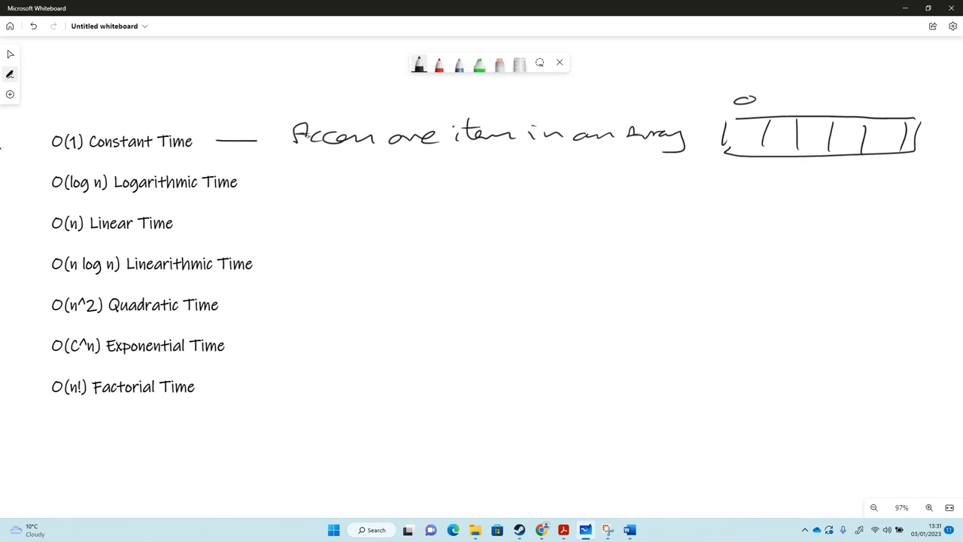
left_click_drag(786, 100, 817, 100)
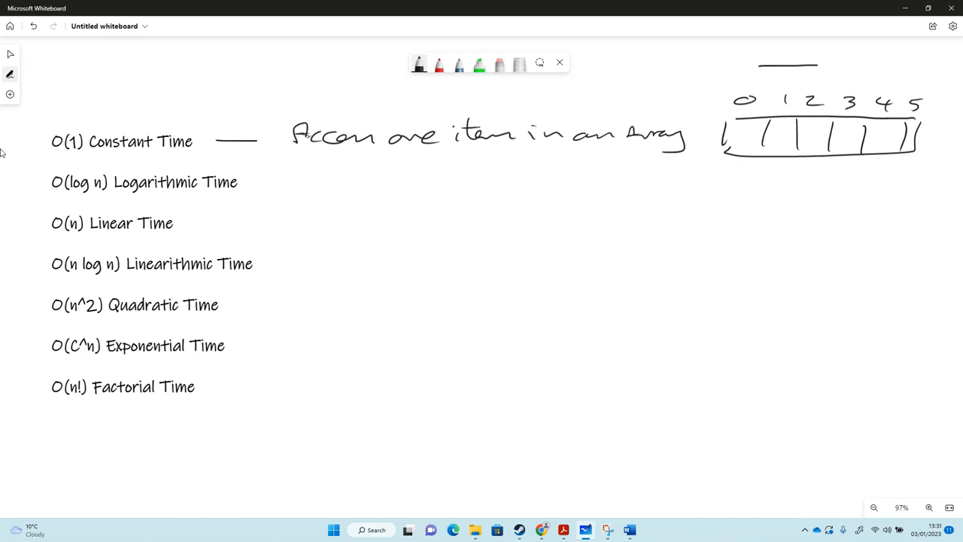
left_click_drag(804, 71, 812, 87)
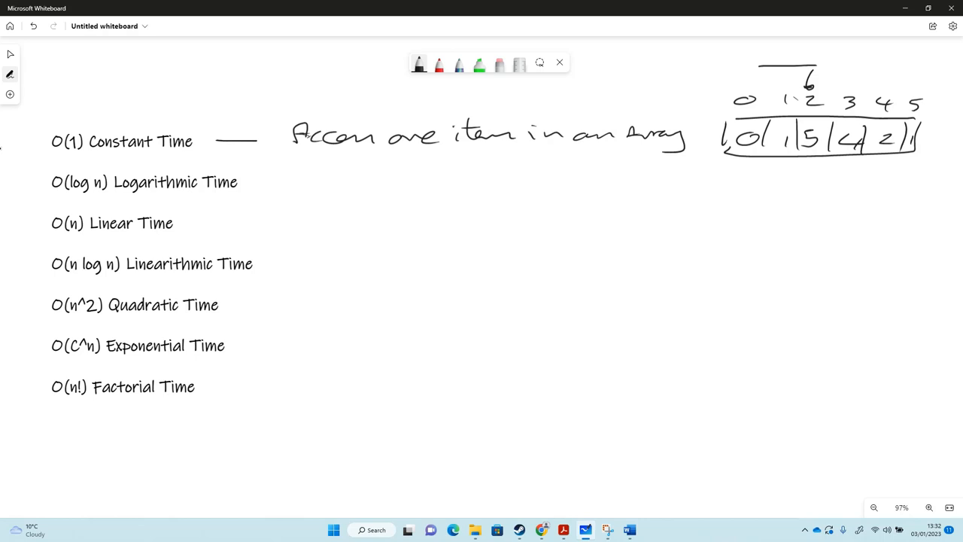
- Draw a dash and handwrite 'Binary Search' after O(log n), then a dash after O(n)
left_click_drag(263, 181, 296, 181)
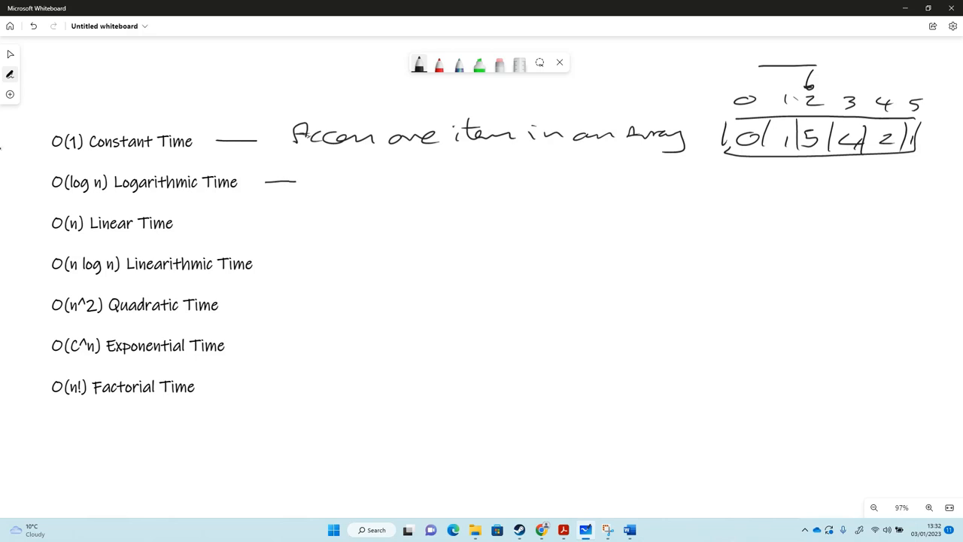
left_click_drag(320, 184, 339, 166)
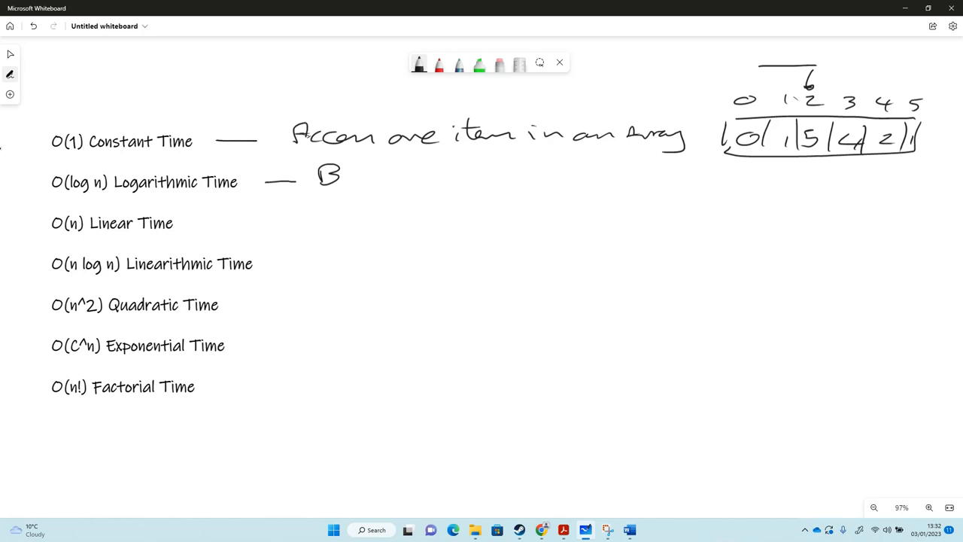
left_click_drag(342, 180, 414, 181)
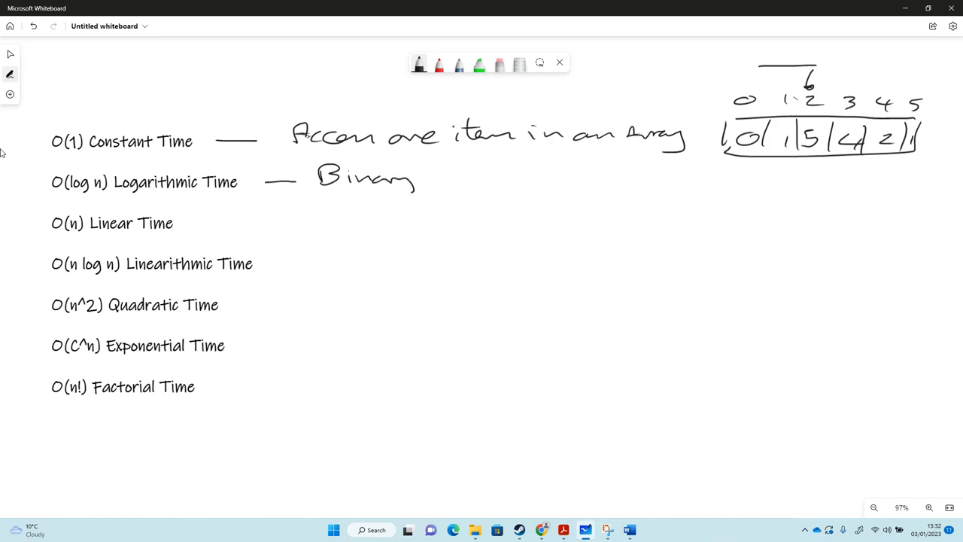
left_click_drag(418, 180, 473, 181)
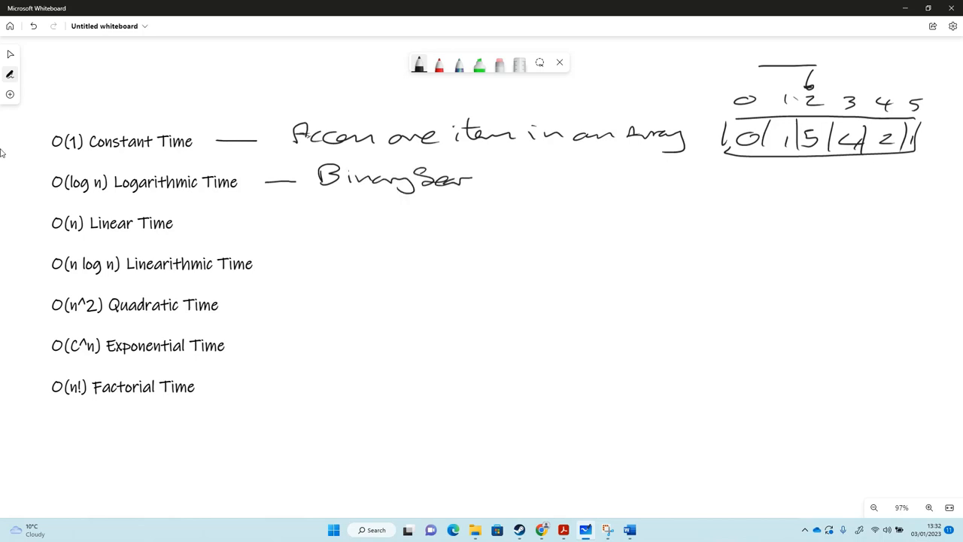
left_click_drag(473, 178, 497, 178)
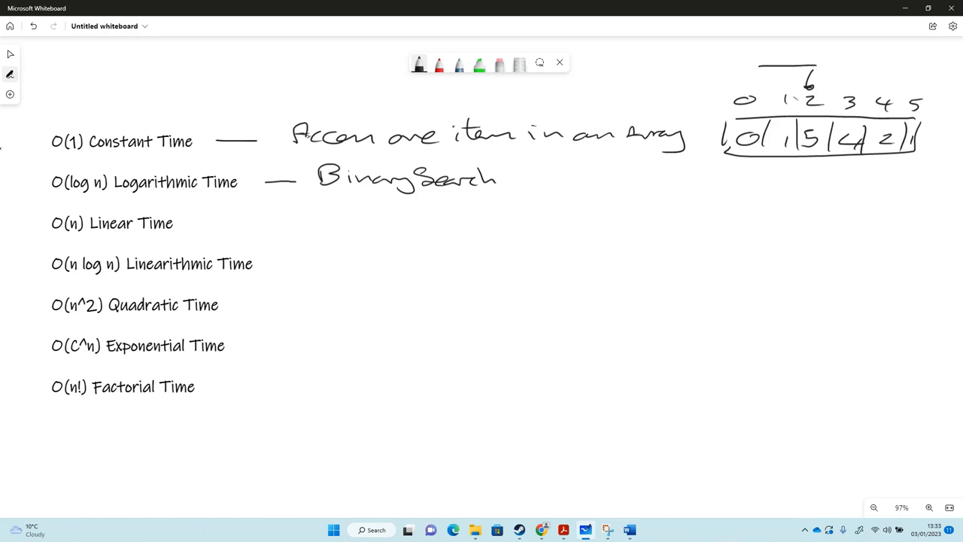
left_click_drag(211, 225, 242, 224)
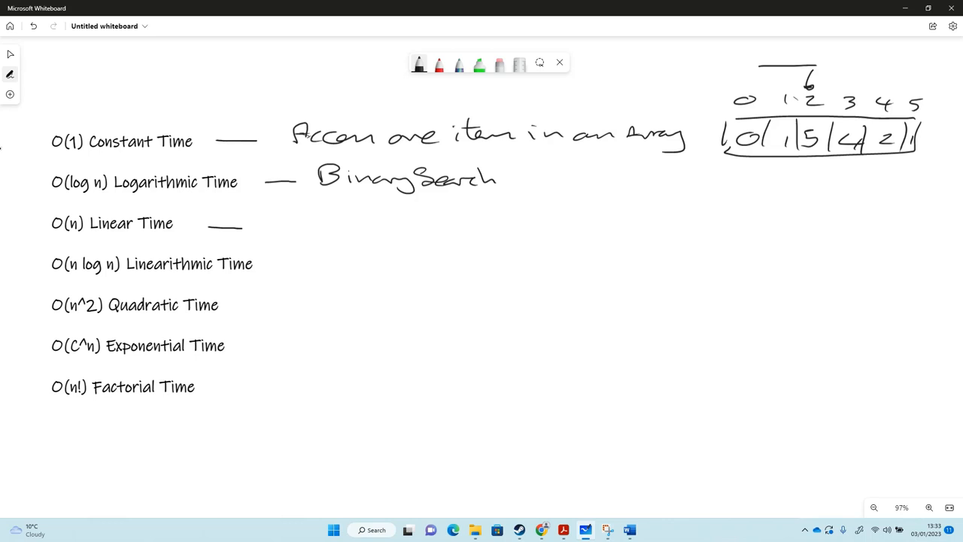
- Handwrite 'Linear Search' after the O(n) Linear Time dash
left_click_drag(316, 203, 325, 225)
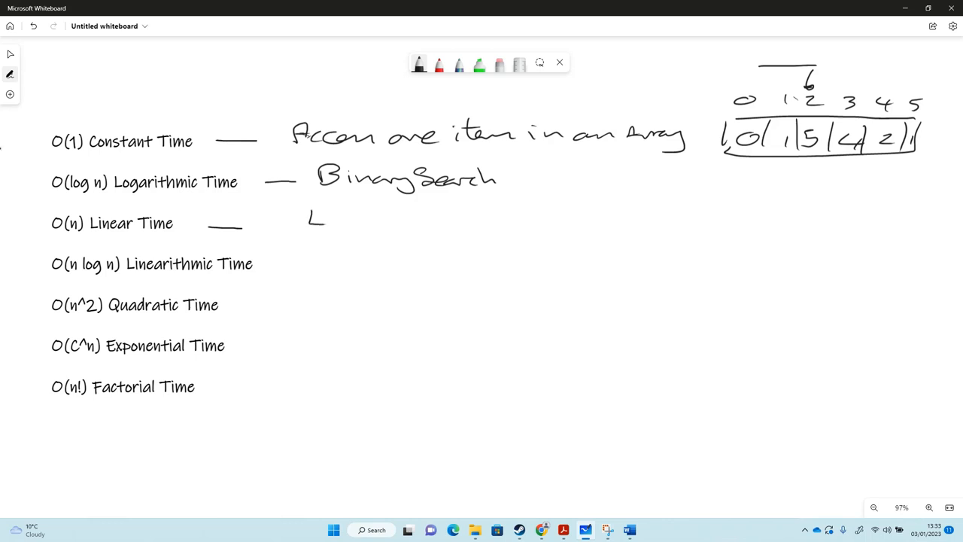
left_click_drag(323, 218, 399, 218)
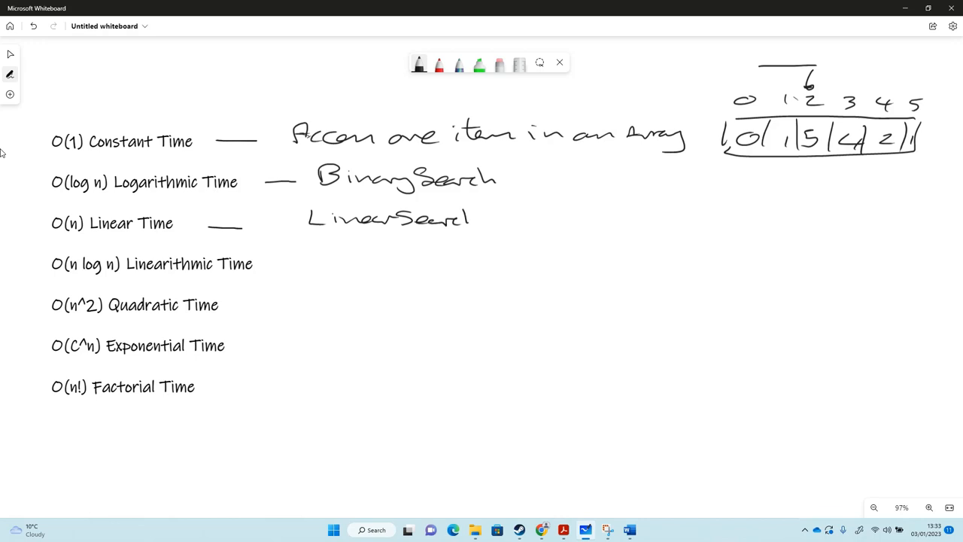
left_click_drag(463, 215, 474, 226)
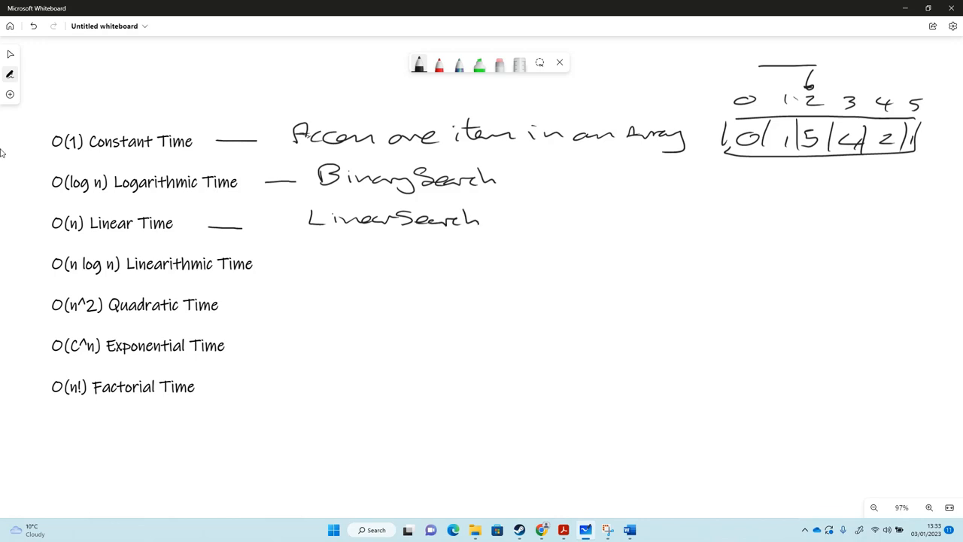
- Sketch an indexed array with values beside Linear Search, with a small arrow beneath
left_click_drag(538, 211, 673, 211)
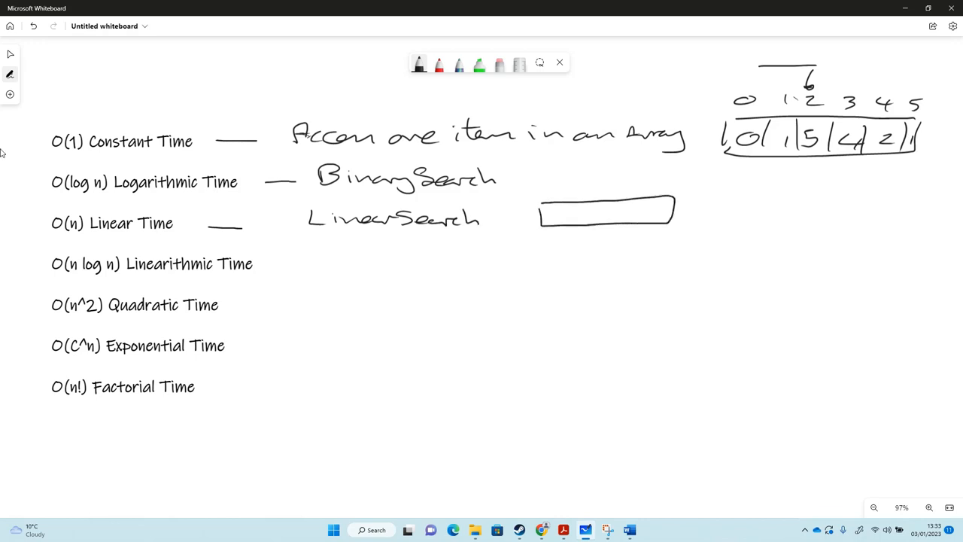
left_click_drag(560, 218, 629, 215)
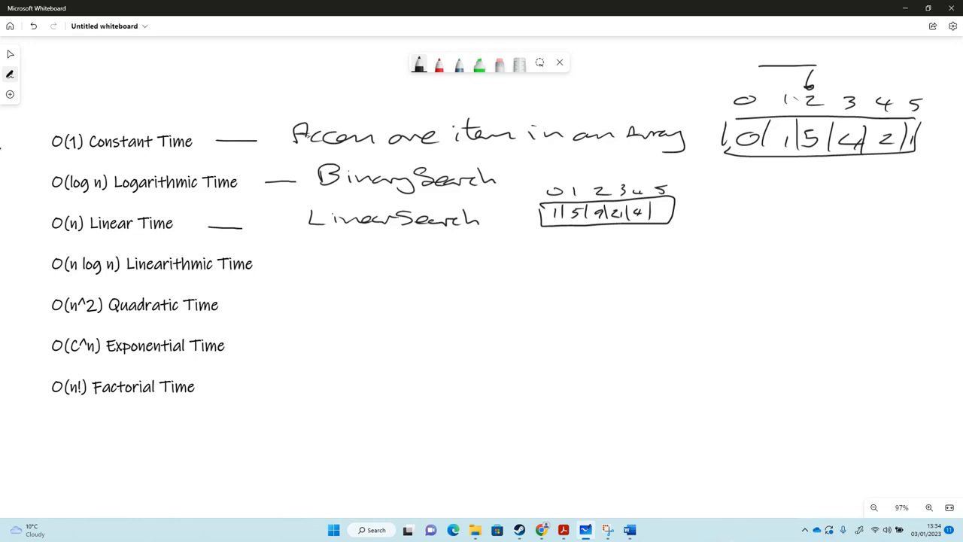
left_click_drag(654, 218, 661, 209)
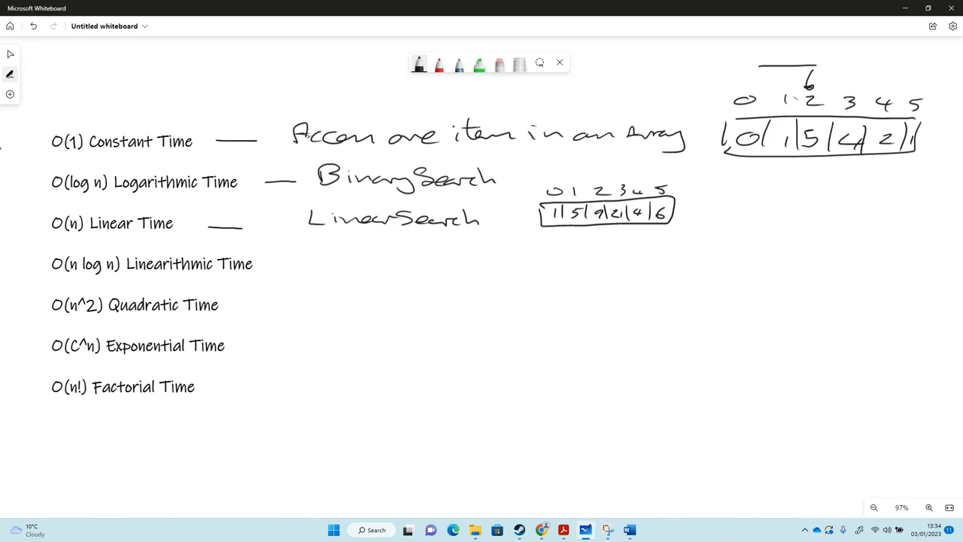
left_click_drag(525, 239, 557, 239)
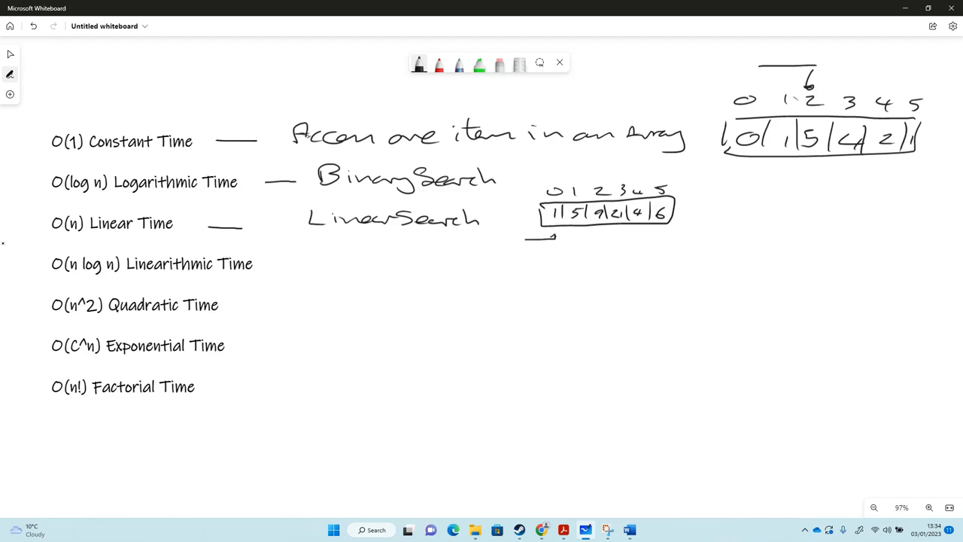
- Dash and handwrite 'Merge Sort' after O(n log n), then dash after O(n^2)
left_click_drag(263, 264, 277, 264)
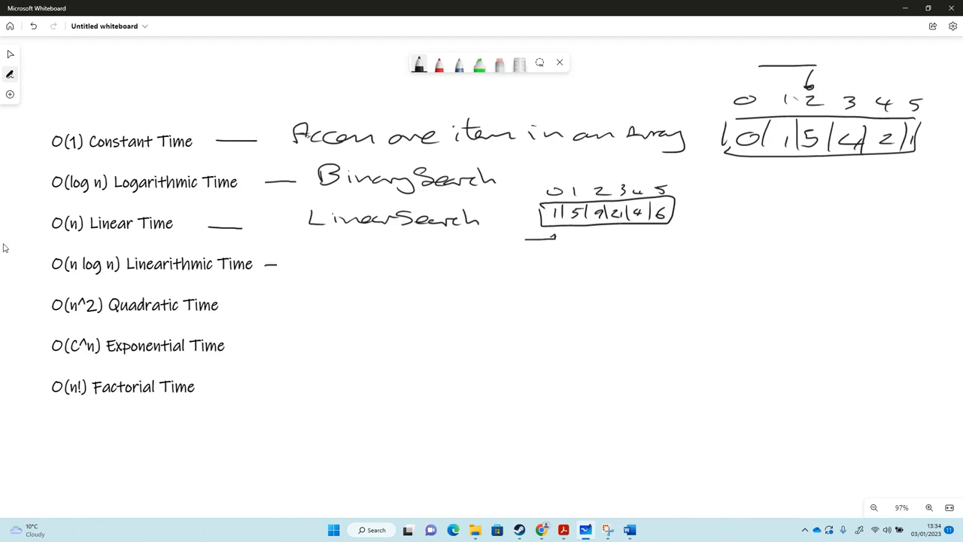
left_click_drag(263, 263, 308, 264)
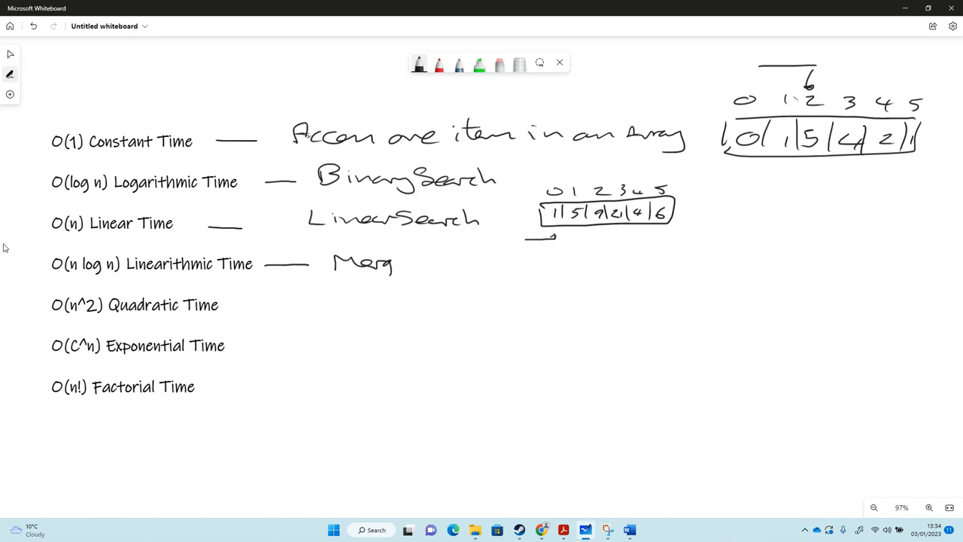
left_click_drag(395, 264, 452, 264)
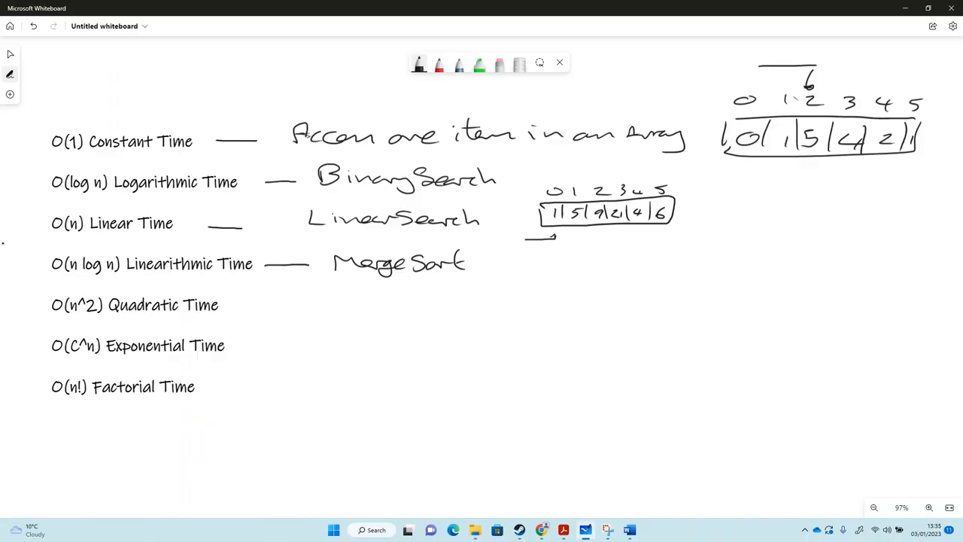
left_click_drag(235, 306, 264, 304)
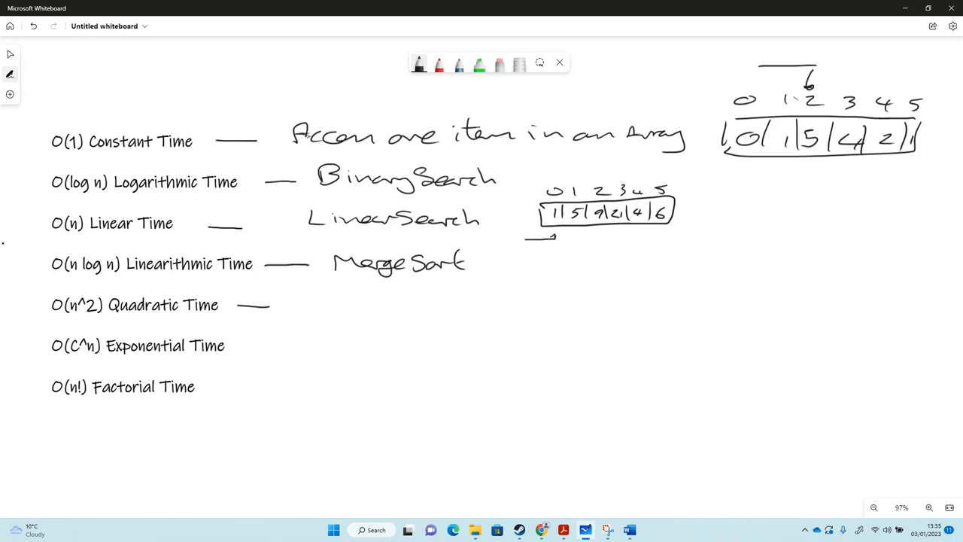
- Handwrite 'Bubble Sort.' after the O(n^2) dash and add a two-line note beside it
left_click_drag(328, 305, 342, 290)
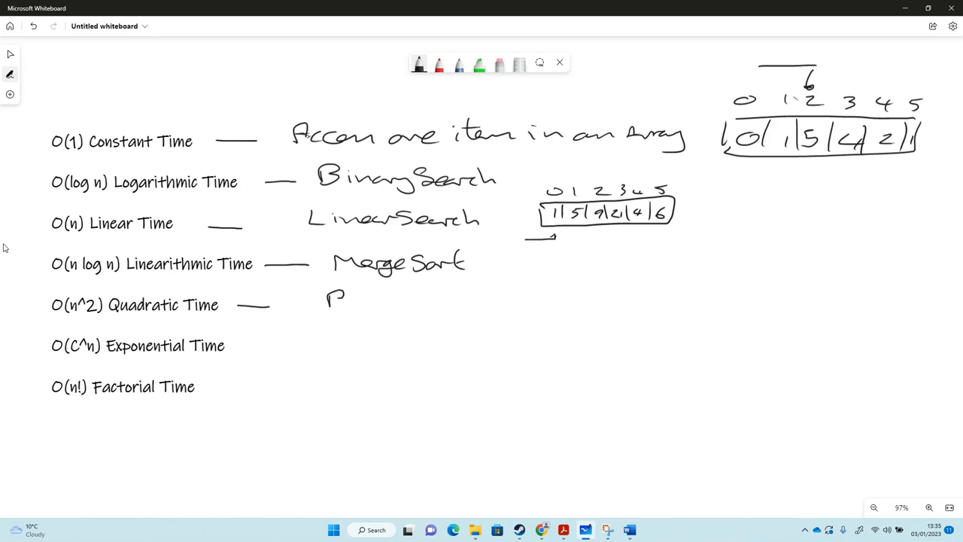
left_click_drag(324, 308, 384, 293)
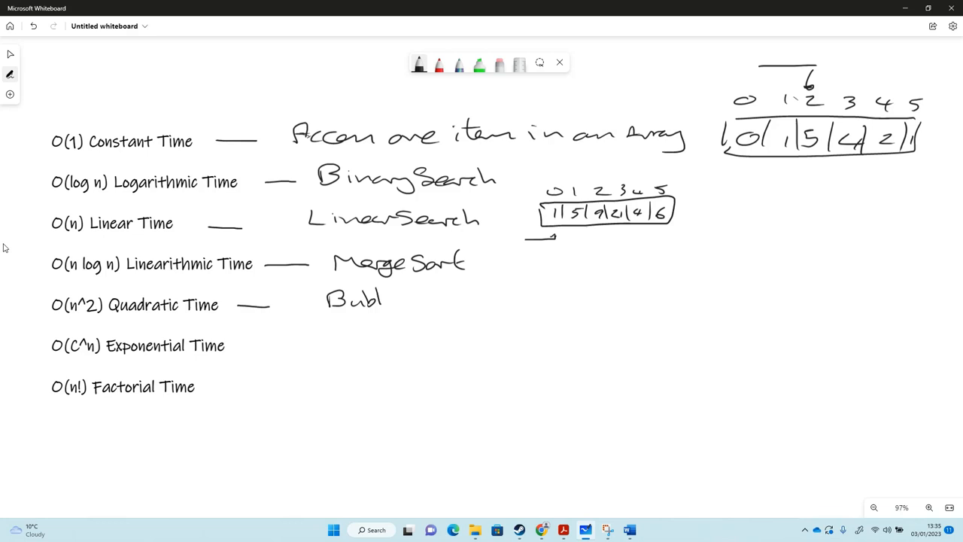
left_click_drag(376, 299, 444, 299)
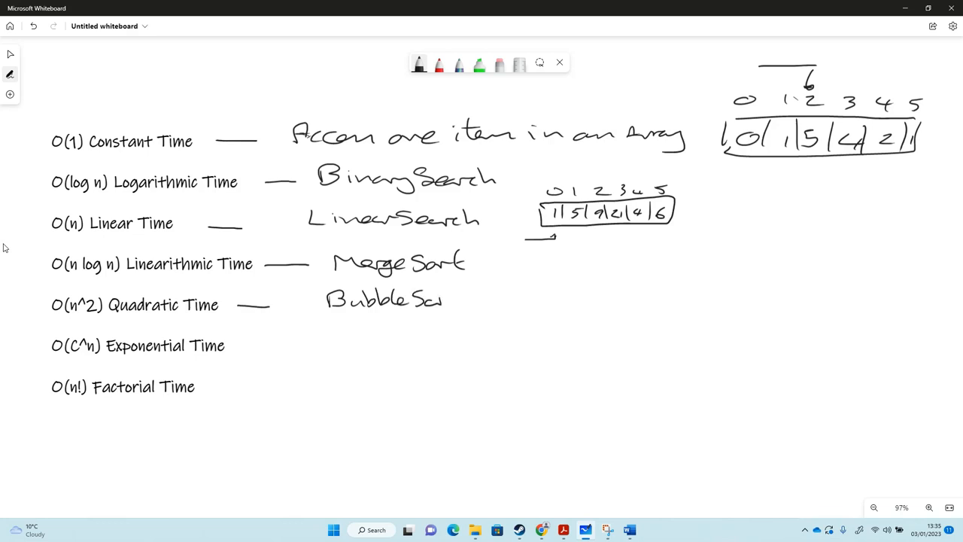
left_click_drag(433, 297, 474, 301)
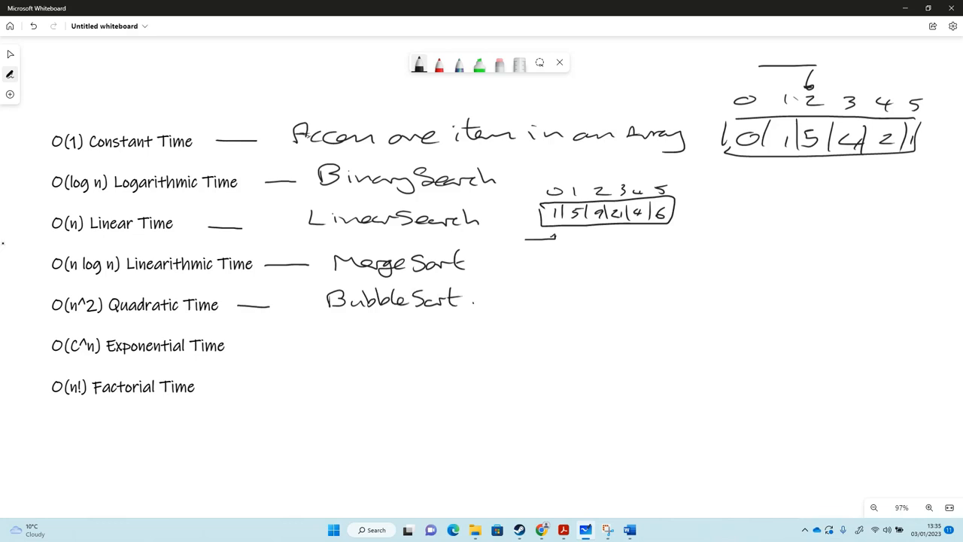
left_click_drag(515, 295, 557, 293)
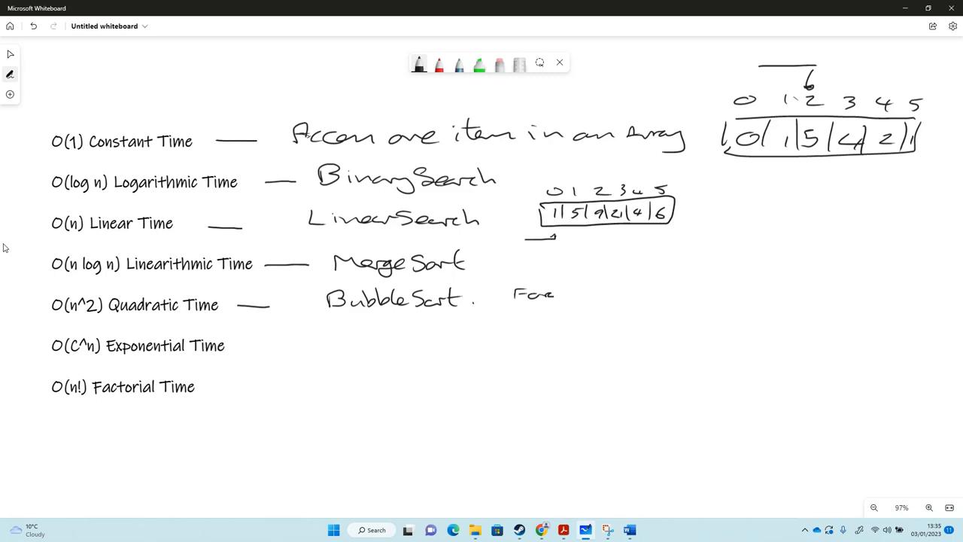
left_click_drag(538, 312, 583, 308)
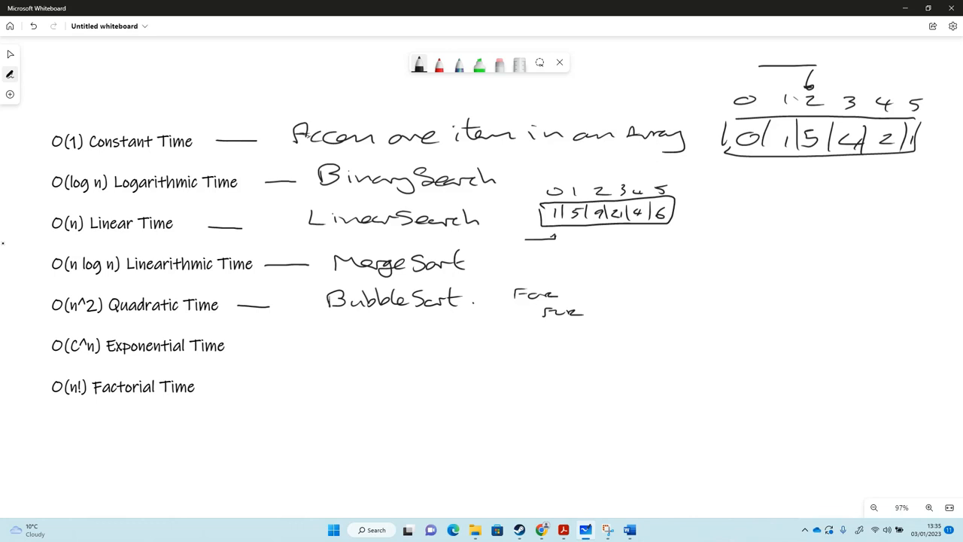
- Draw a dash and handwrite 'Brute Force Password' beside O(C^n) Exponential Time
left_click_drag(248, 347, 288, 346)
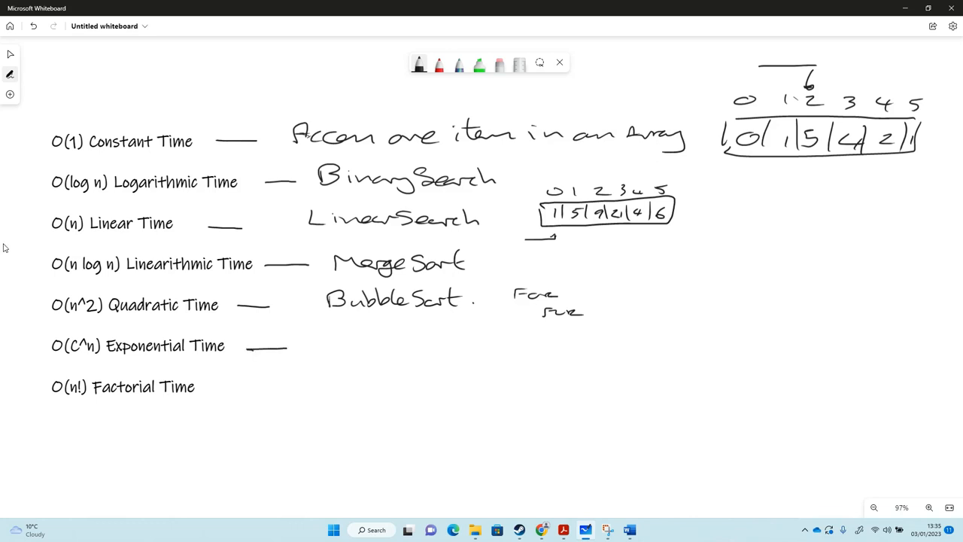
mouse_move(3, 241)
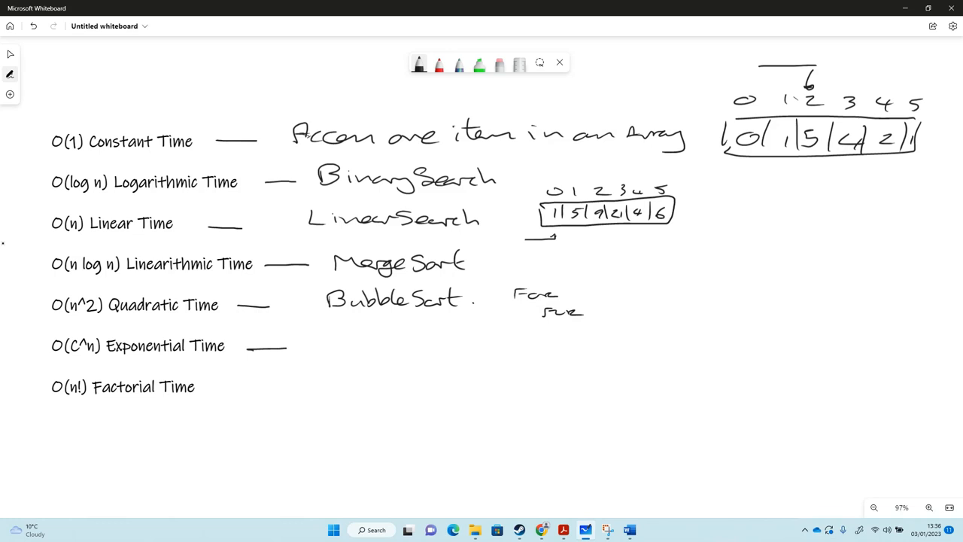
left_click_drag(325, 335, 343, 354)
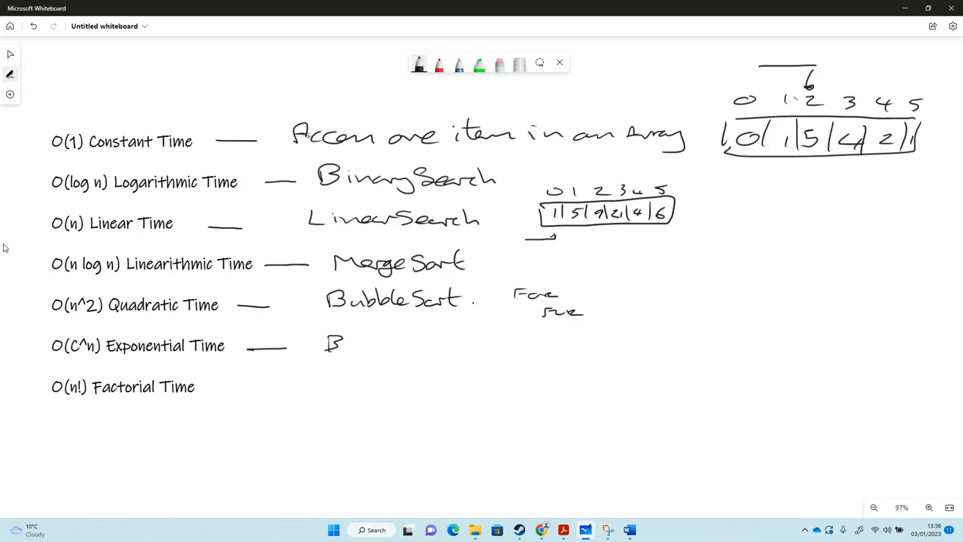
left_click_drag(324, 344, 388, 343)
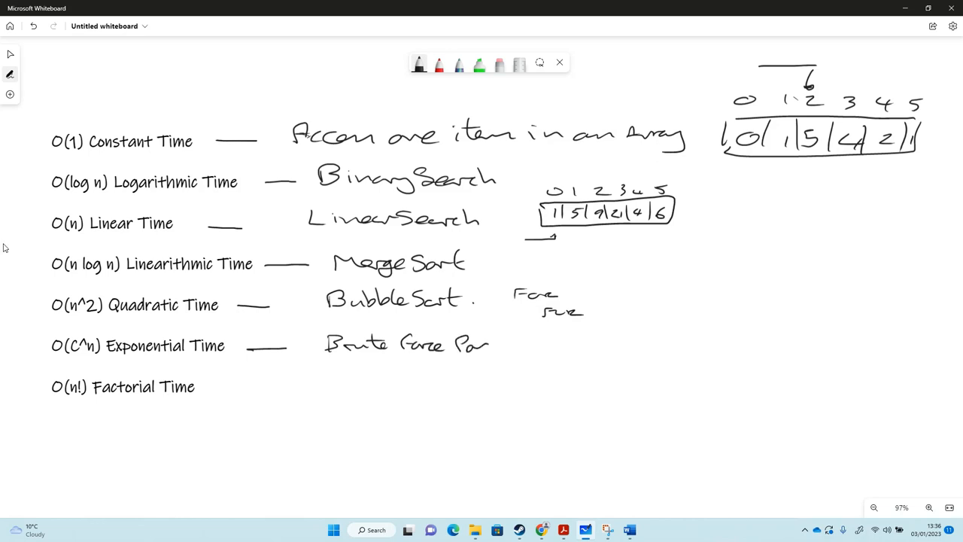
left_click_drag(489, 345, 550, 344)
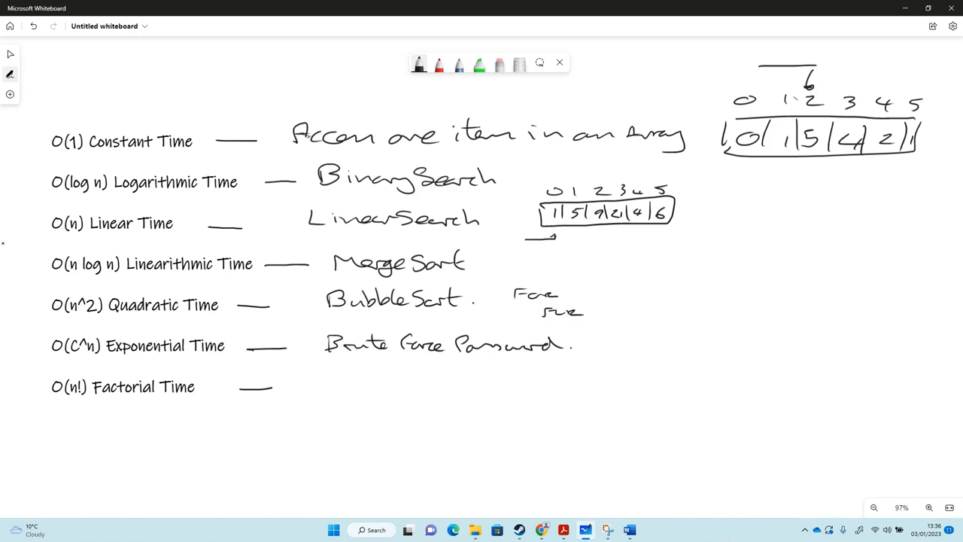
- Handwrite 'Travelling Salesman' beside O(n!) and sketch a connected node graph to its right
left_click_drag(305, 376, 327, 388)
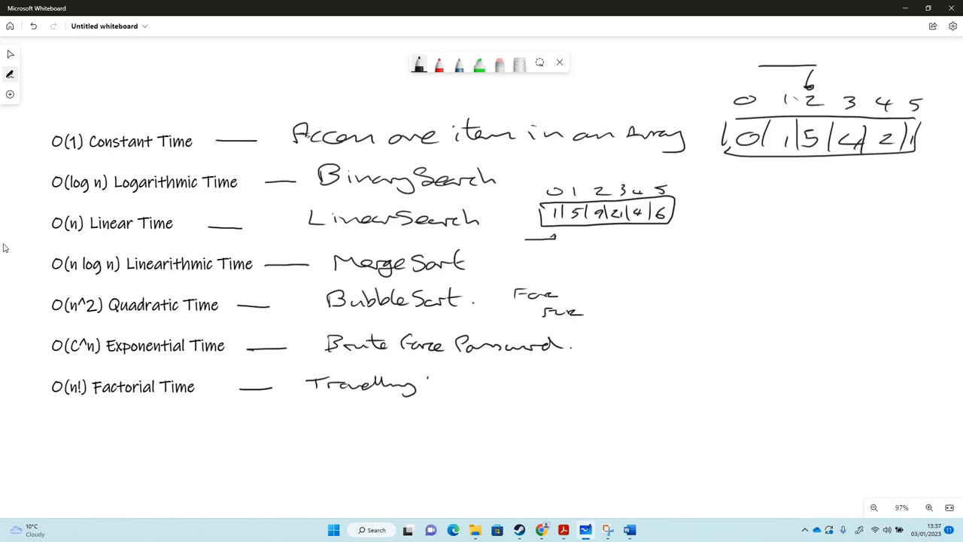
left_click_drag(428, 388, 481, 383)
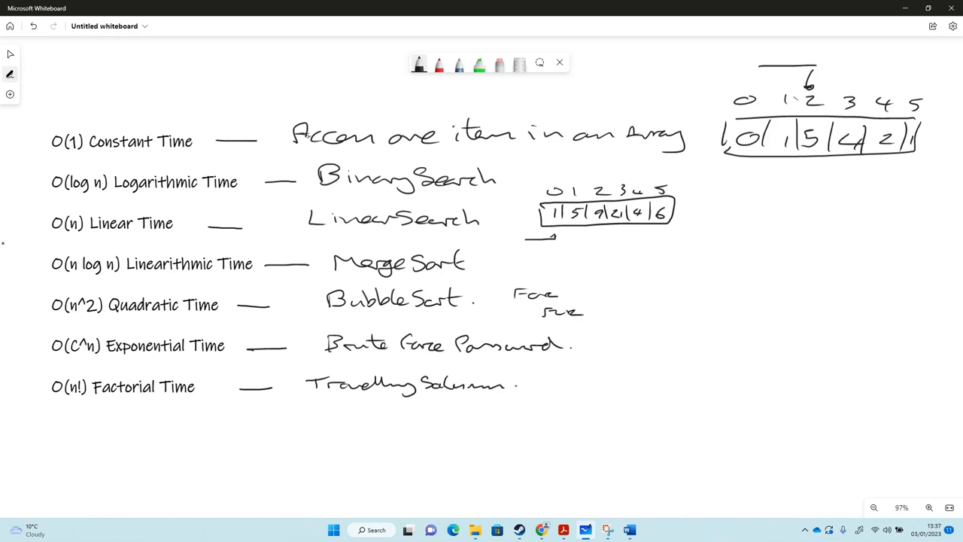
left_click_drag(609, 376, 684, 380)
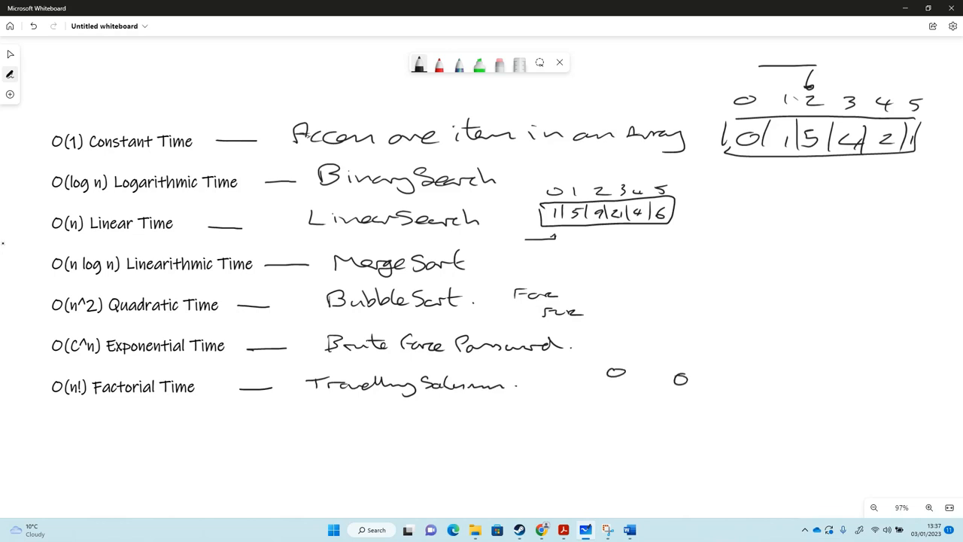
left_click_drag(628, 406, 696, 410)
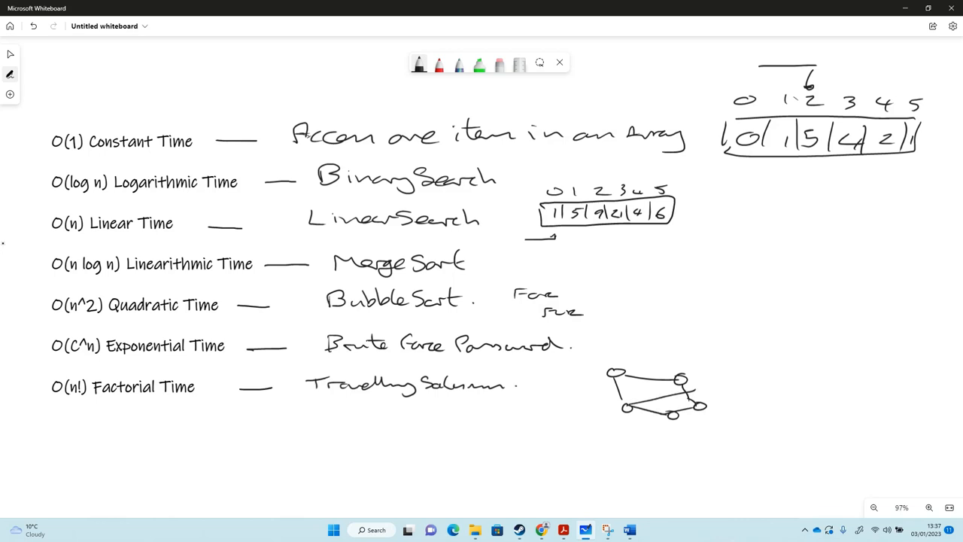
left_click(498, 62)
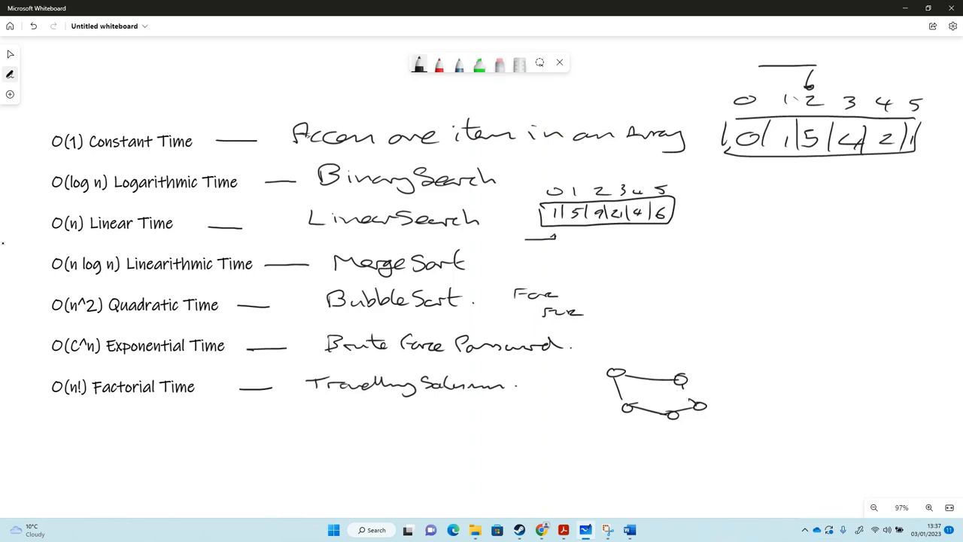
left_click_drag(625, 407, 689, 387)
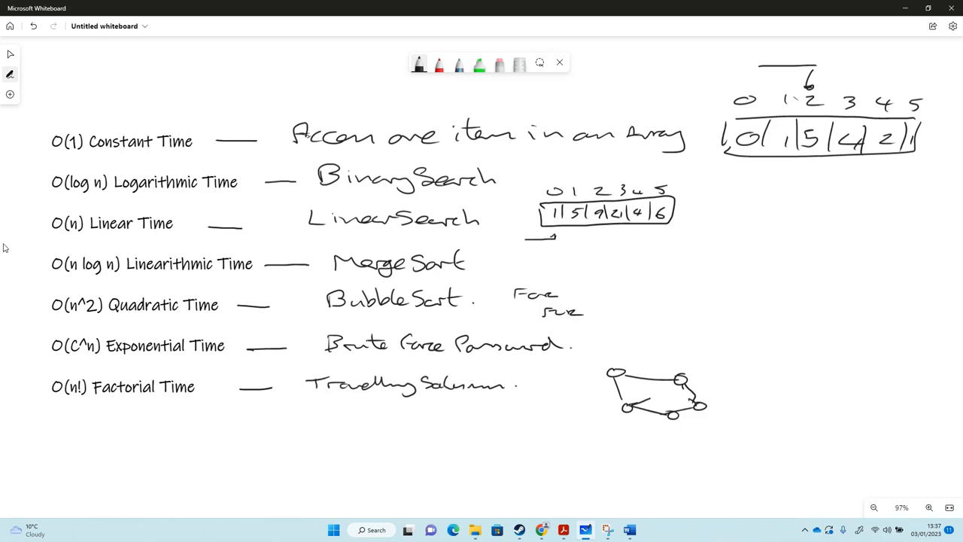
left_click_drag(647, 398, 681, 388)
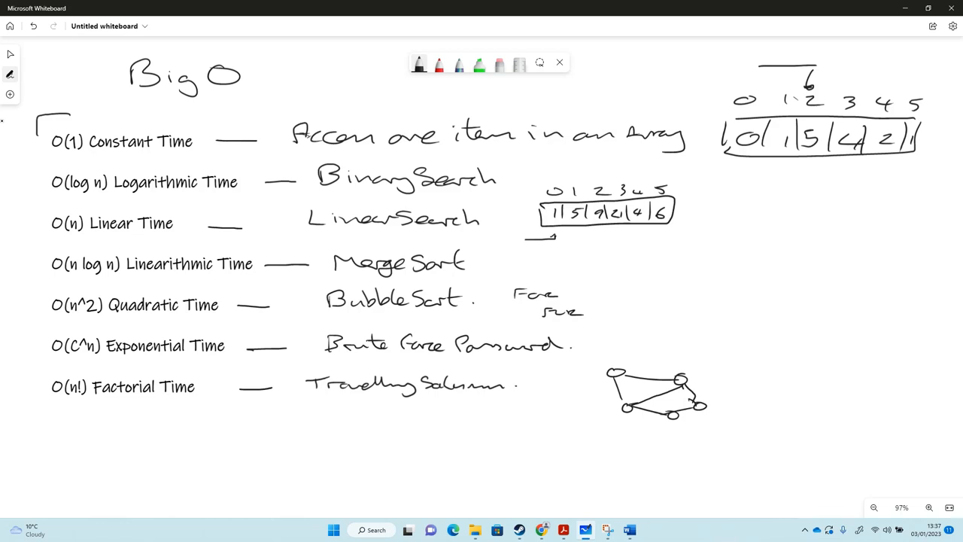
- Draw a corner bracket below the list and underline 'Linear Search' and 'Bubble Sort'
left_click_drag(37, 403, 71, 414)
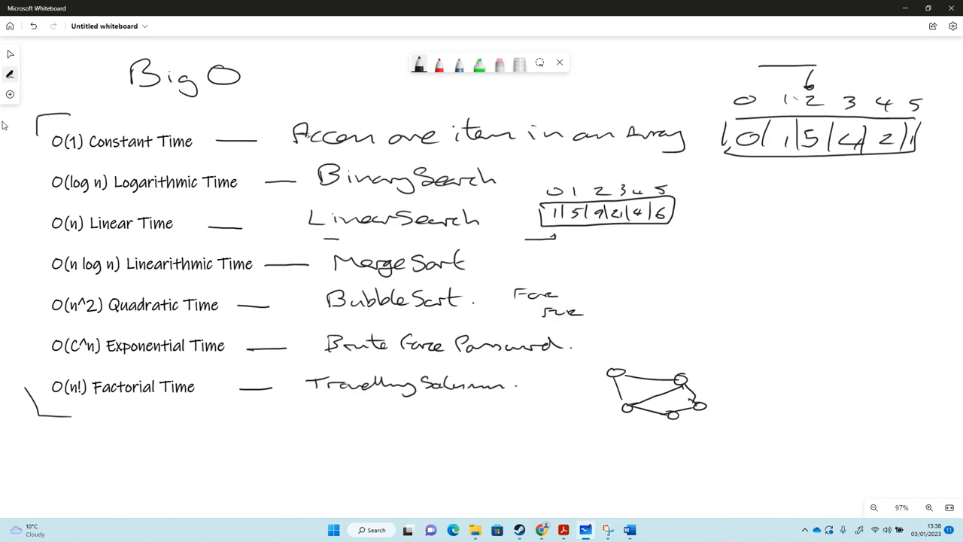
left_click_drag(324, 239, 418, 239)
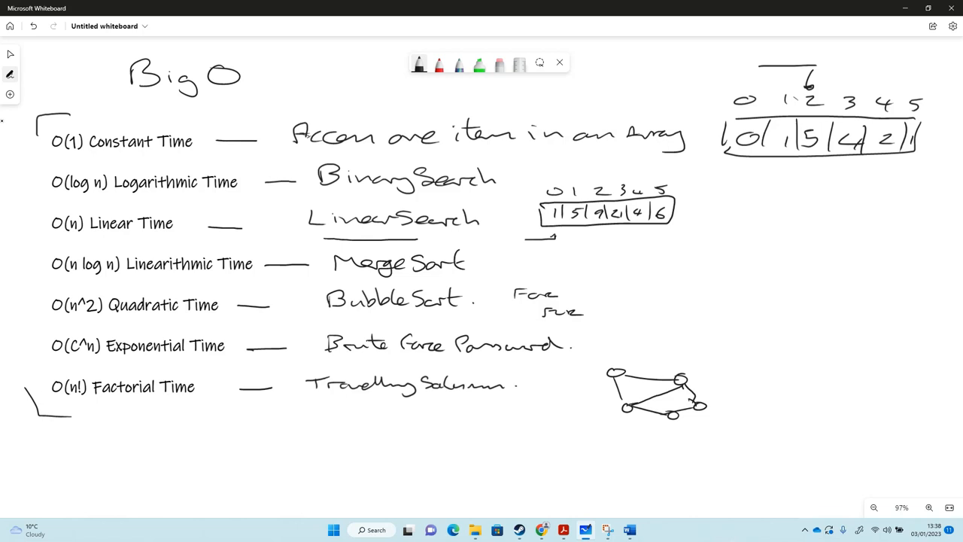
left_click_drag(360, 322, 422, 320)
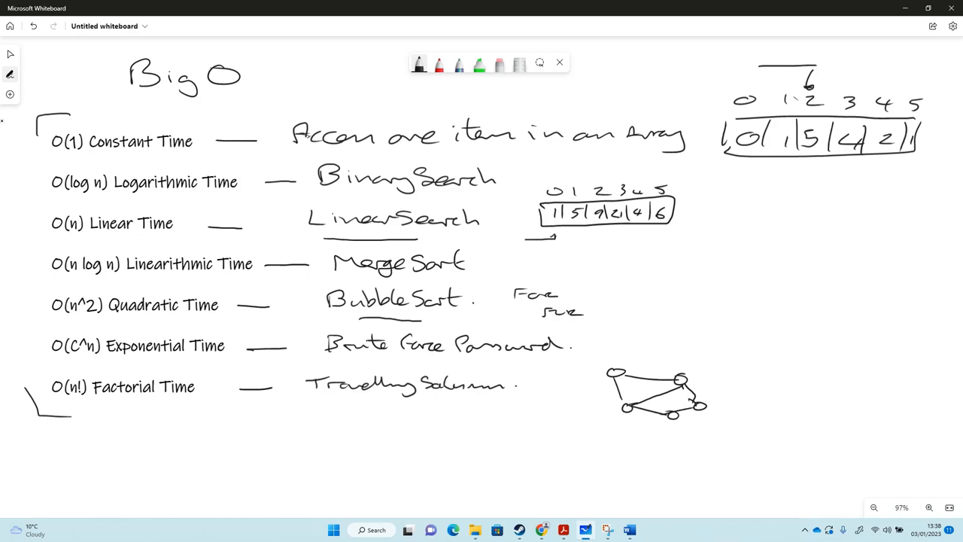